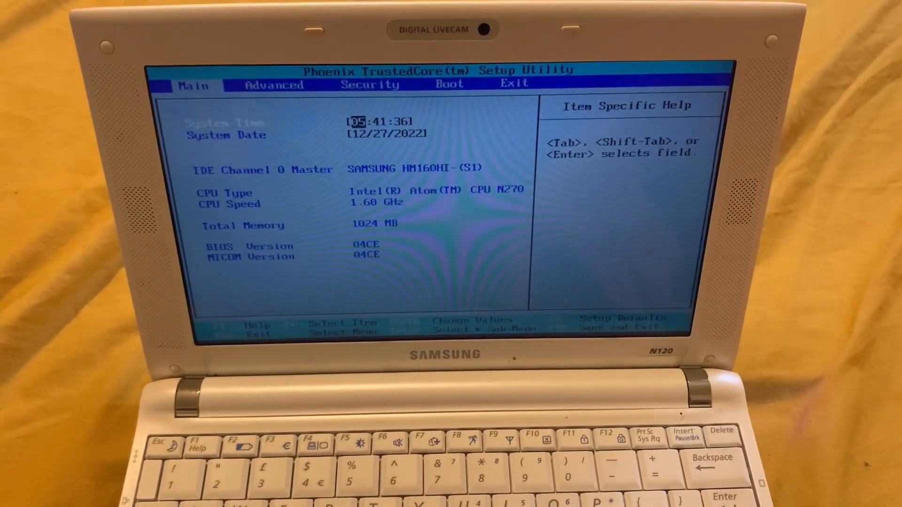
Browse the Advanced, Security and Exit tabs, then return to the Boot tab.
key("right")
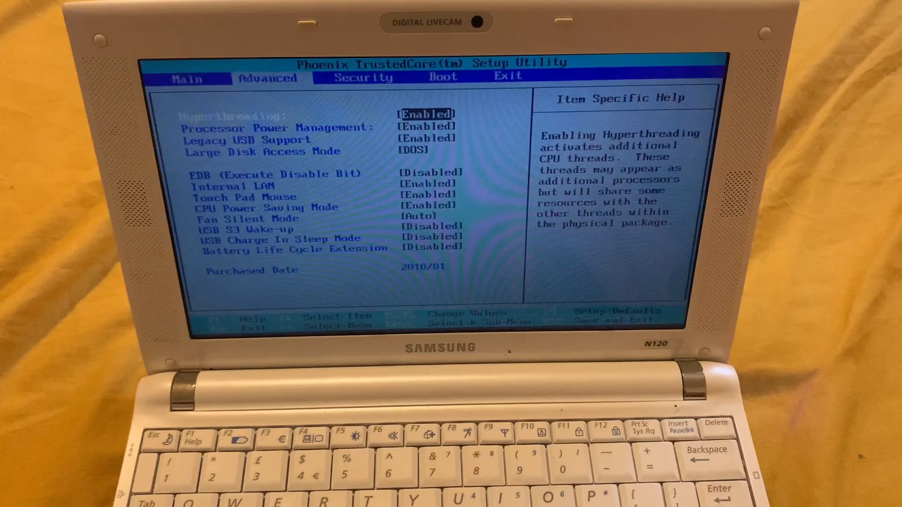
key("right")
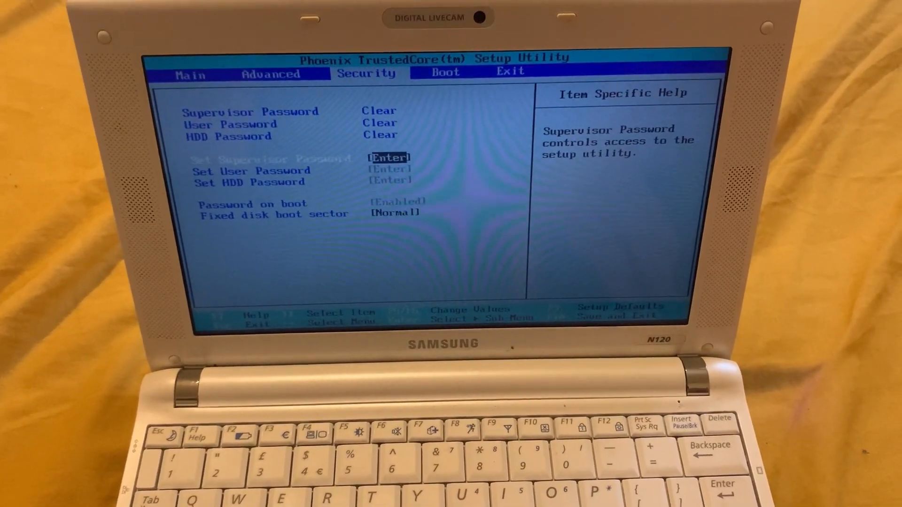
key("right")
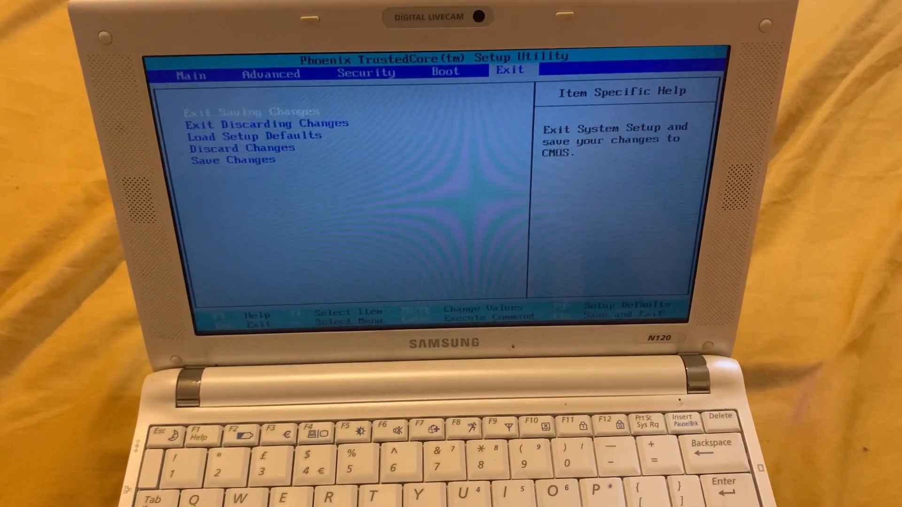
key("Left")
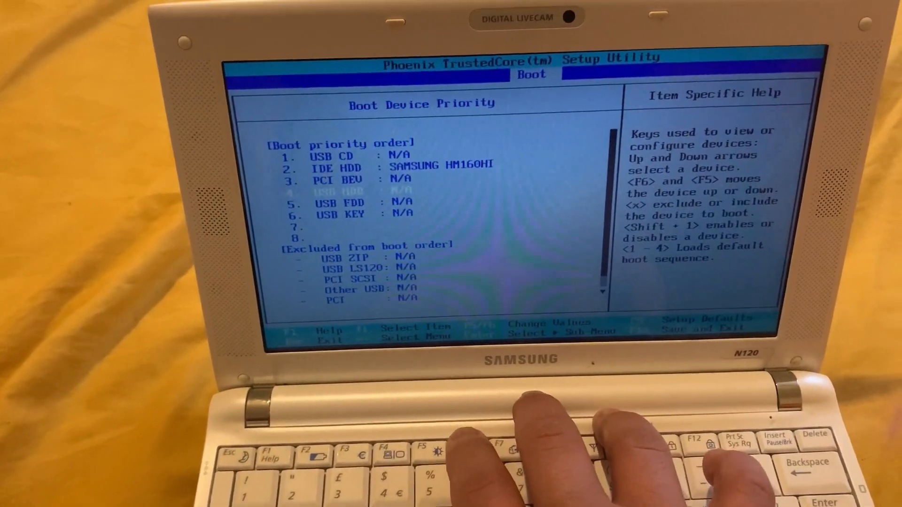
Raise USB HDD to position 1, ahead of USB CD and IDE HDD.
key("F6")
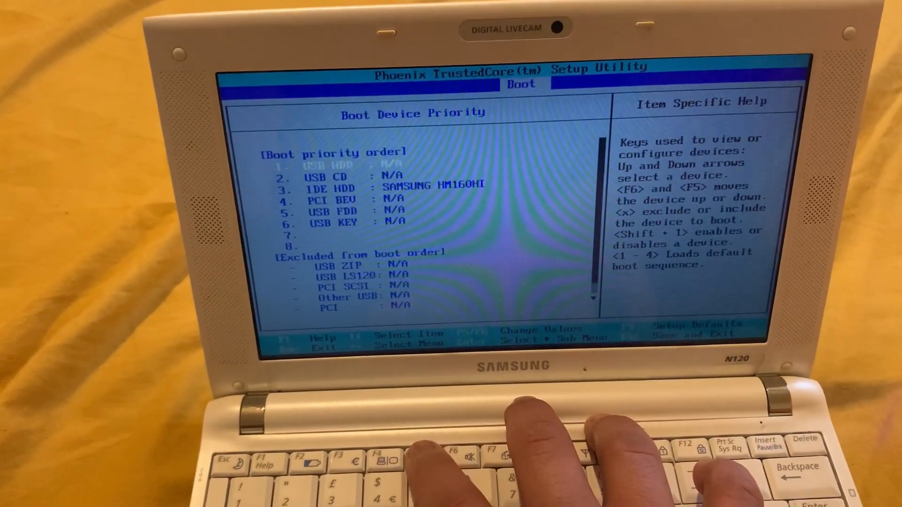